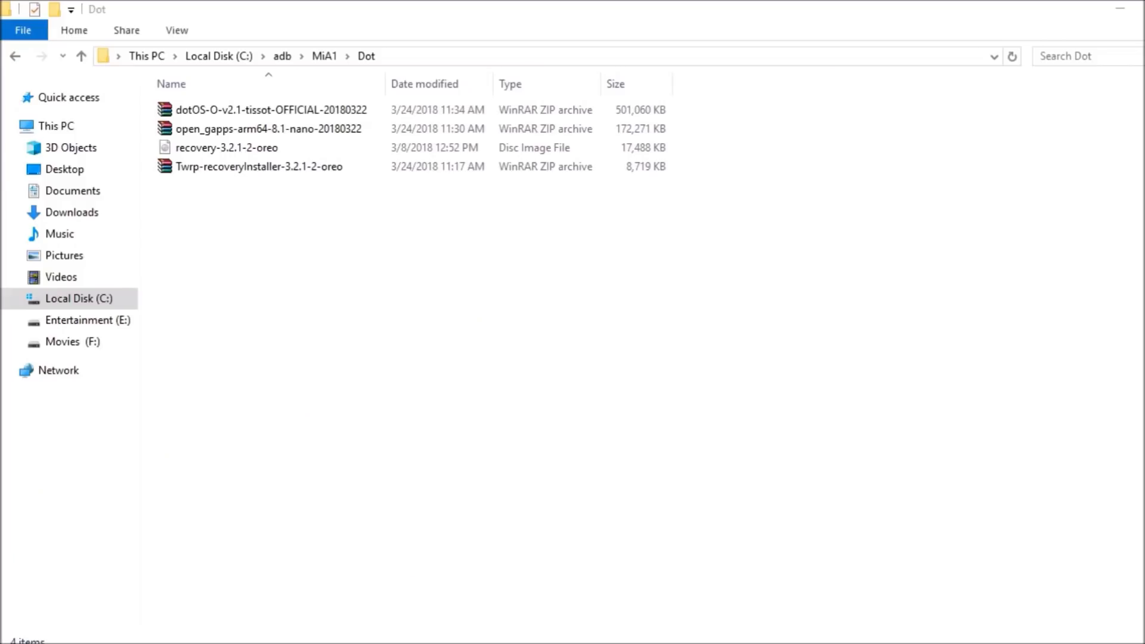
Launch Command Prompt at C:\adb\MiA1\Dot via cmd in the address bar
{"action": "left_click", "coordinate": [224, 147]}
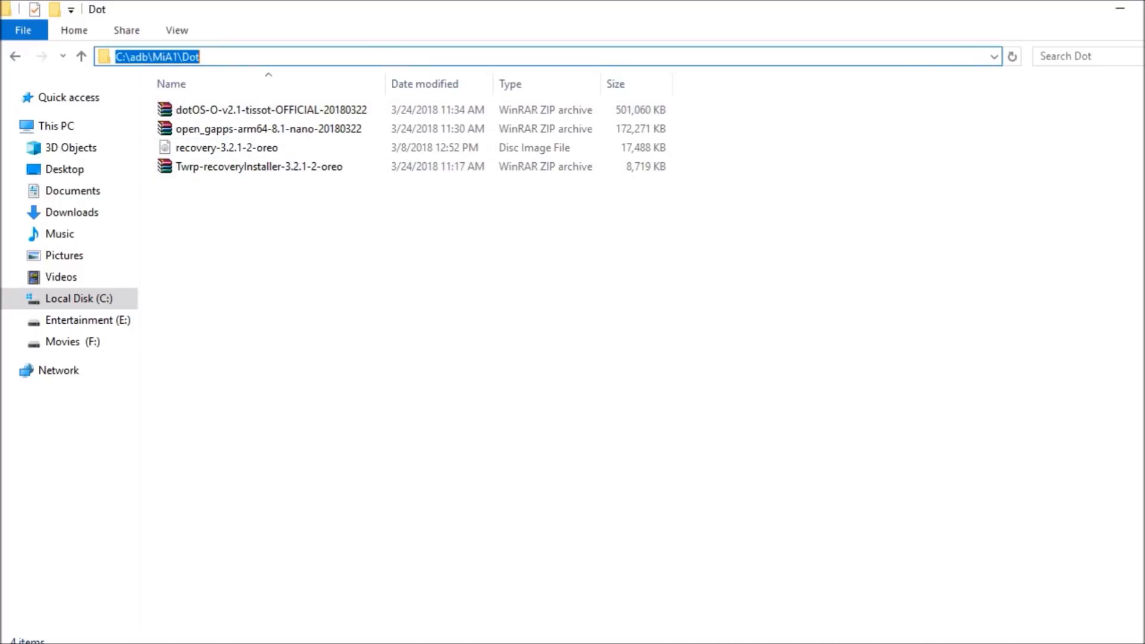
{"action": "type", "text": "cm"}
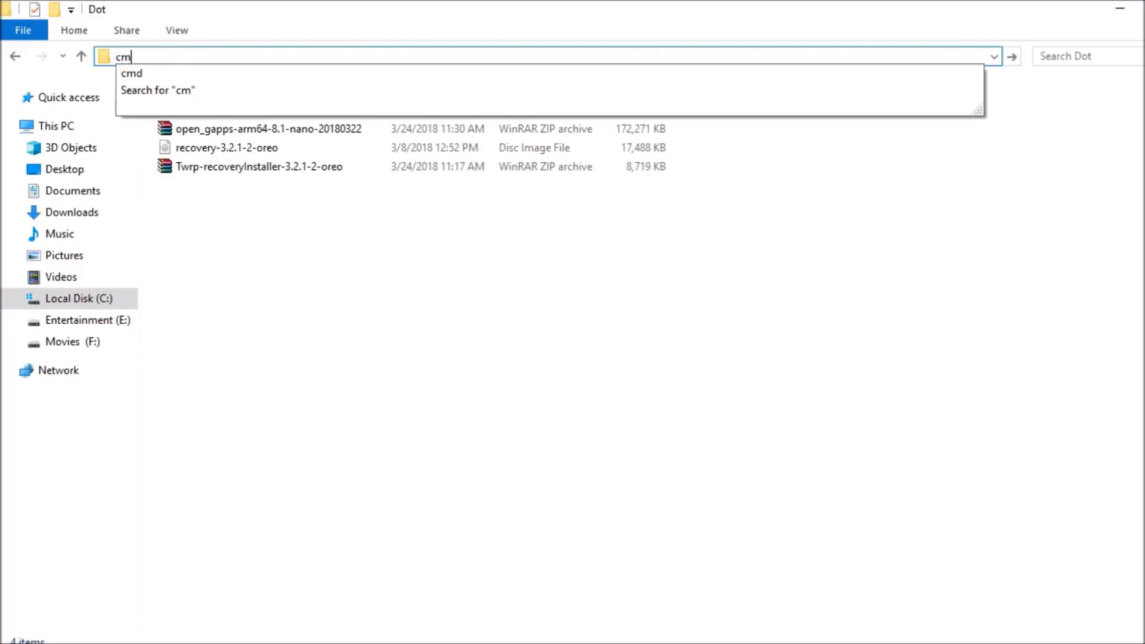
{"action": "key", "text": "Enter"}
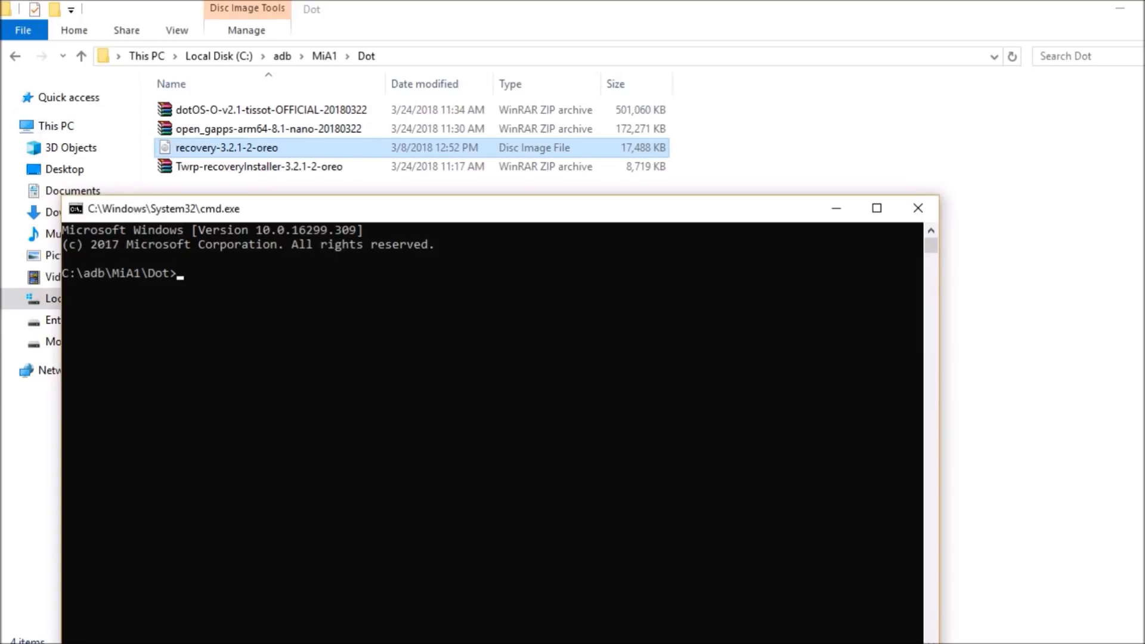
Run 'fastboot boot recovery-3.2.1-2-oreo.img' to boot the phone into TWRP
{"action": "type", "text": "fasboot boot"}
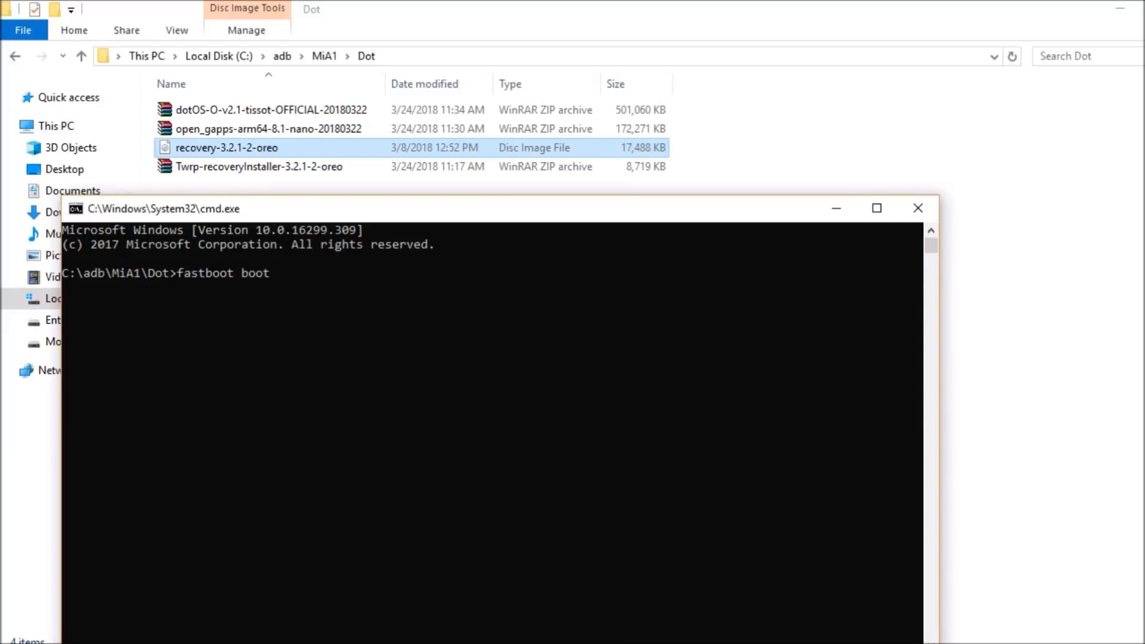
{"action": "type", "text": "recovery-3.2.1-2-oreo."}
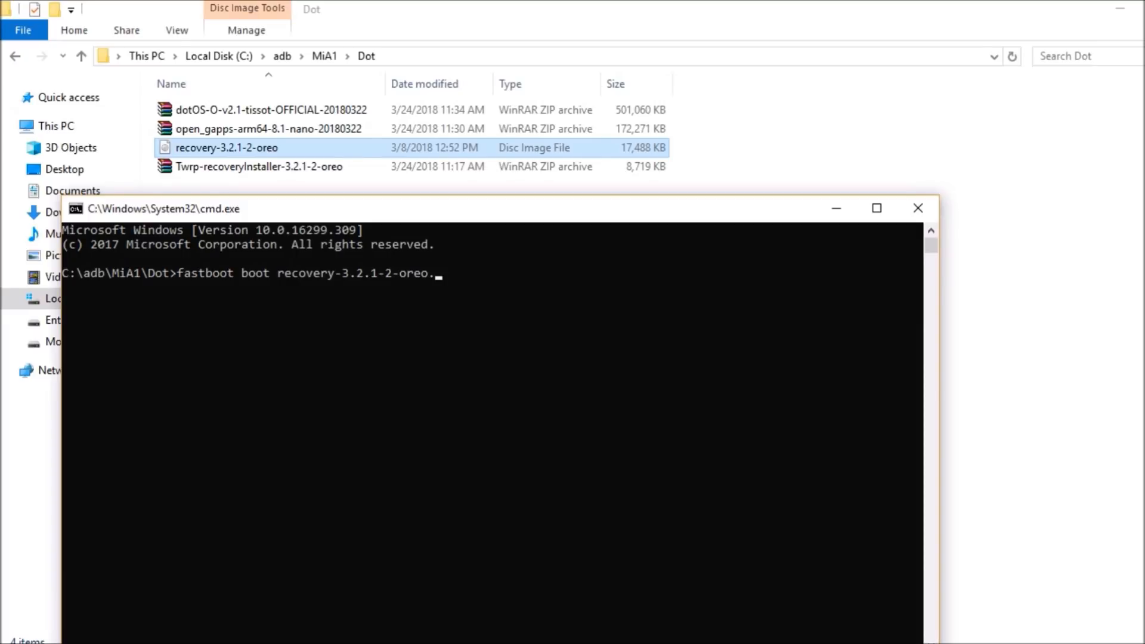
{"action": "type", "text": ".img"}
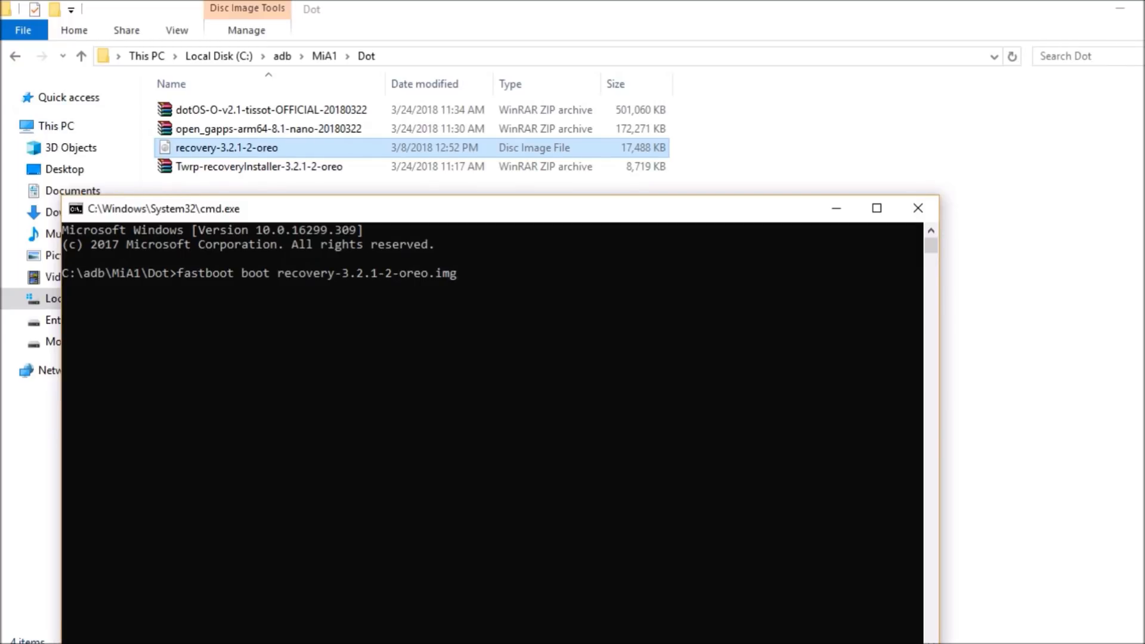
{"action": "key", "text": "Enter"}
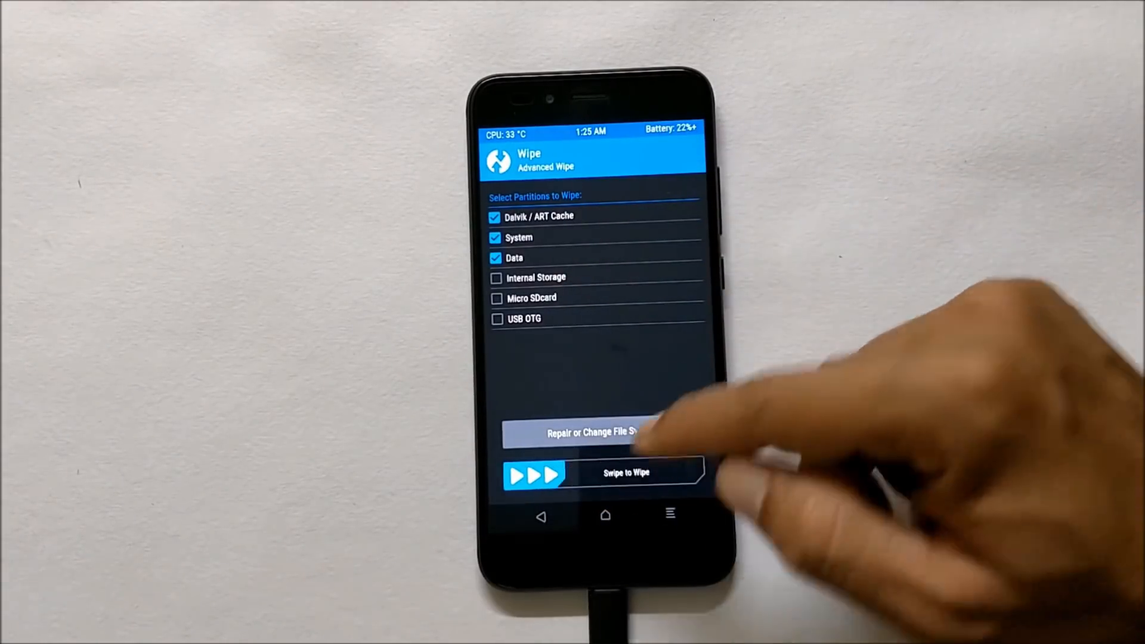
Swipe to wipe the checked Dalvik / ART Cache, System and Data partitions
{"action": "left_click_drag", "start_coordinate": [533, 475], "coordinate": [628, 475]}
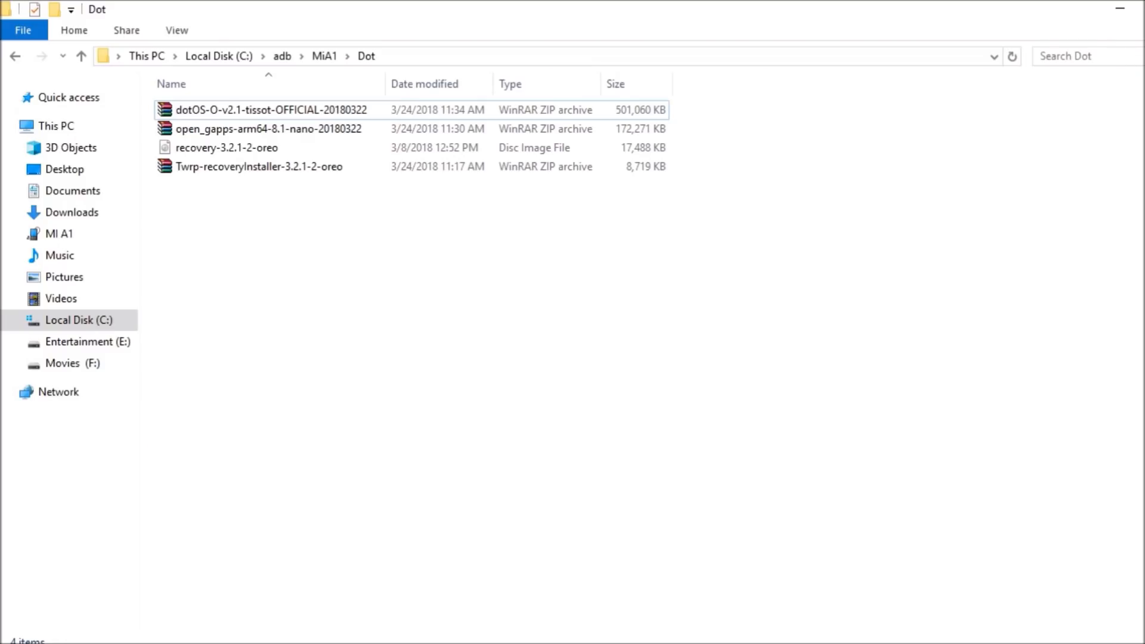
Select the dotOS-O-v2.1-tissot-OFFICIAL-20180322 archive in the Dot folder
{"action": "left_click", "coordinate": [267, 128]}
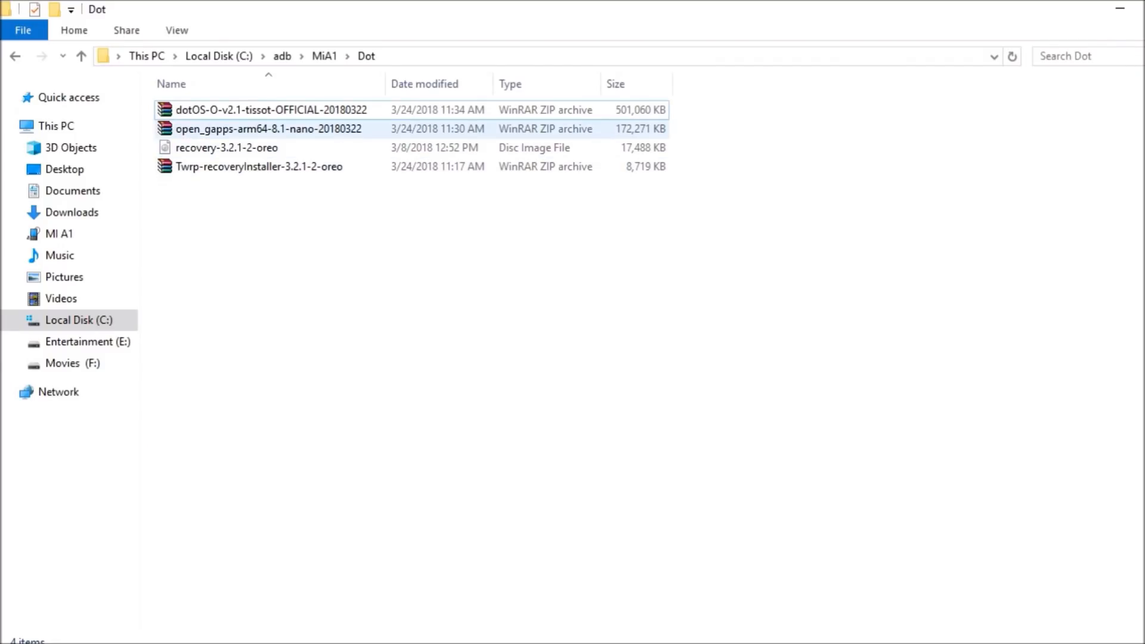
{"action": "left_click", "coordinate": [267, 110]}
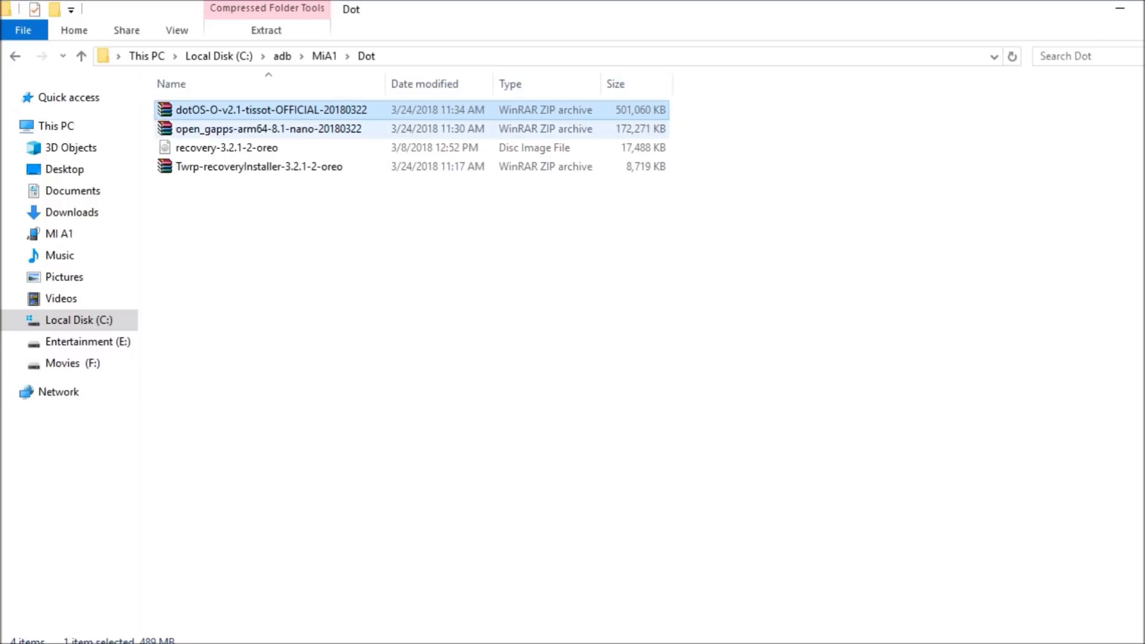
{"action": "left_click", "coordinate": [256, 166]}
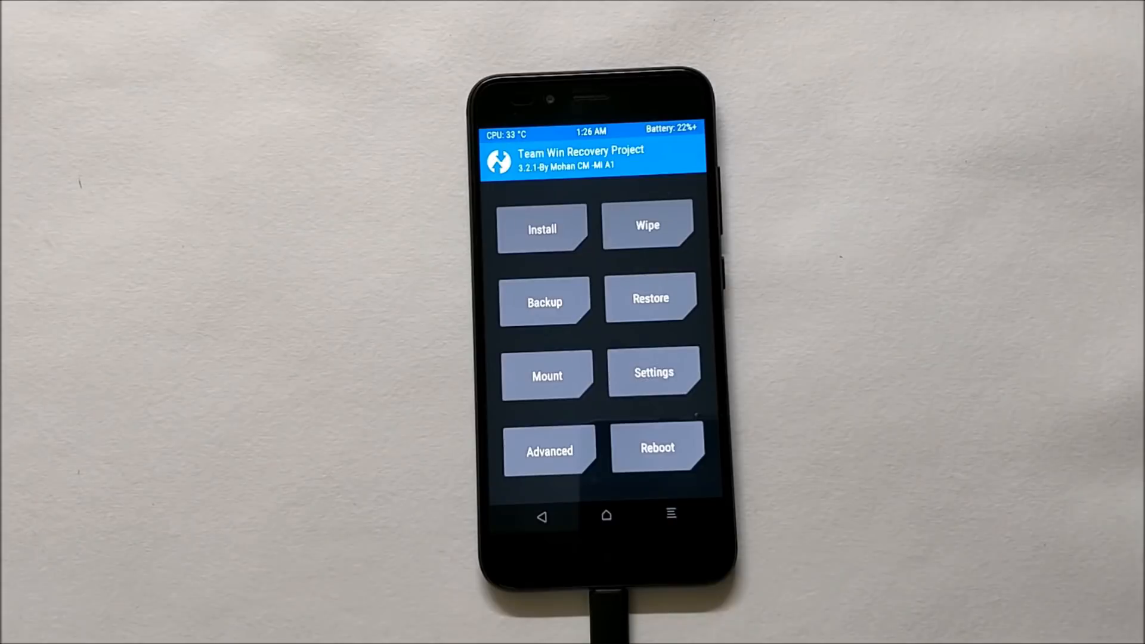
Add the dotOS ROM zip from /sdcard to TWRP's flash queue
{"action": "left_click", "coordinate": [542, 229]}
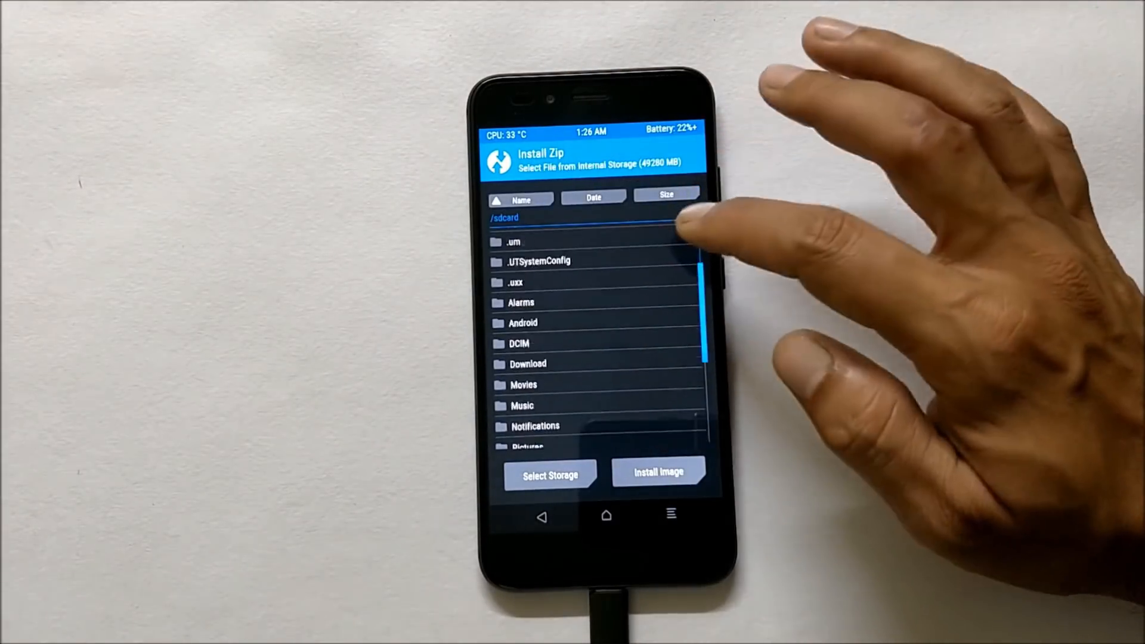
{"action": "left_click", "coordinate": [658, 472]}
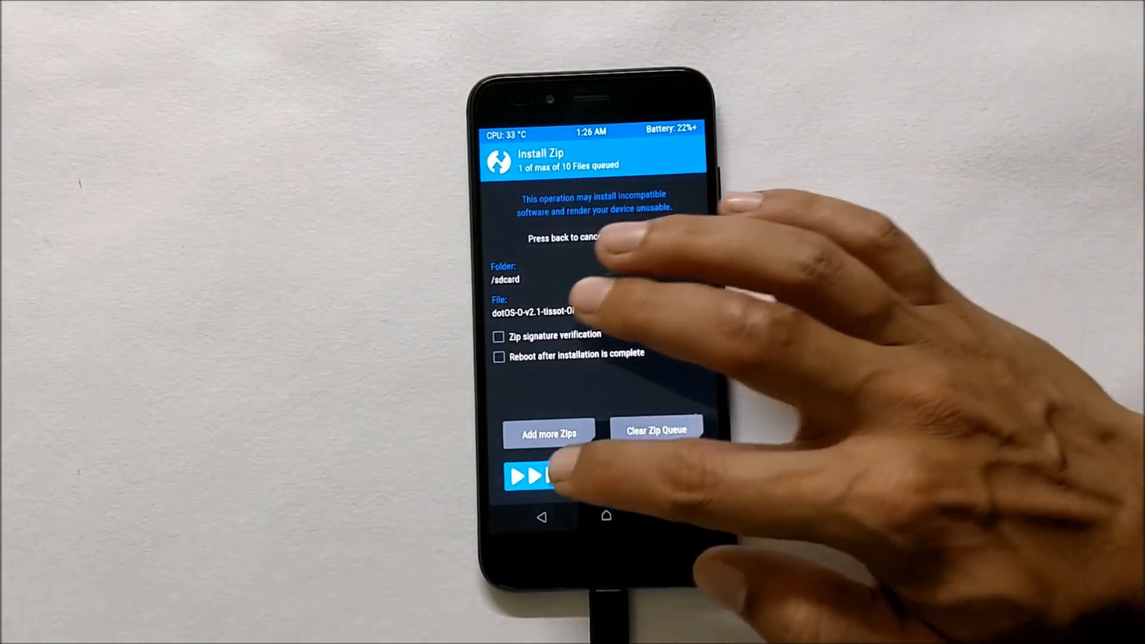
{"action": "left_click", "coordinate": [537, 478]}
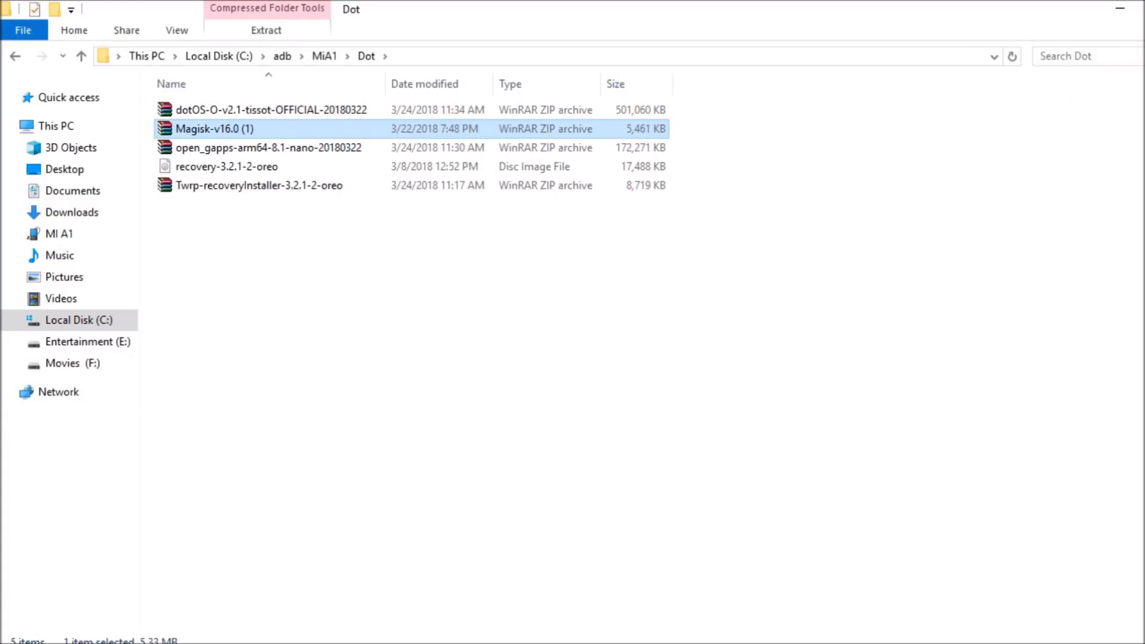
Bring up the context menu for the Magisk-v16.0 (1) archive
{"action": "right_click", "coordinate": [213, 129]}
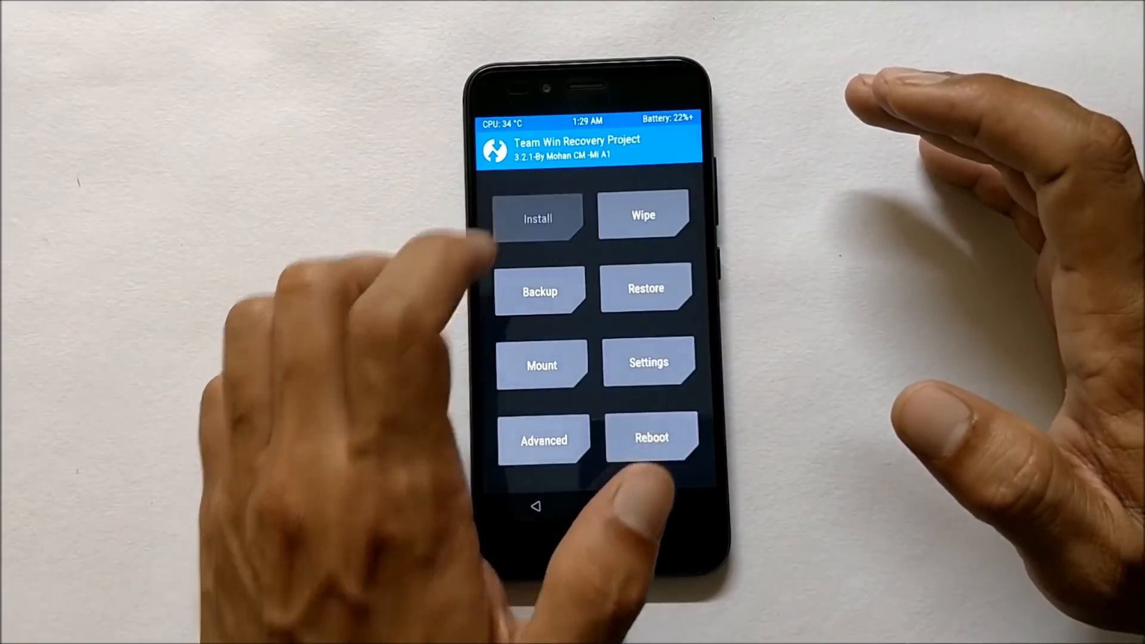
Flash Twrp-recoveryInstaller-3.2.1-2-oreo.zip and return to TWRP's main menu
{"action": "left_click", "coordinate": [539, 218]}
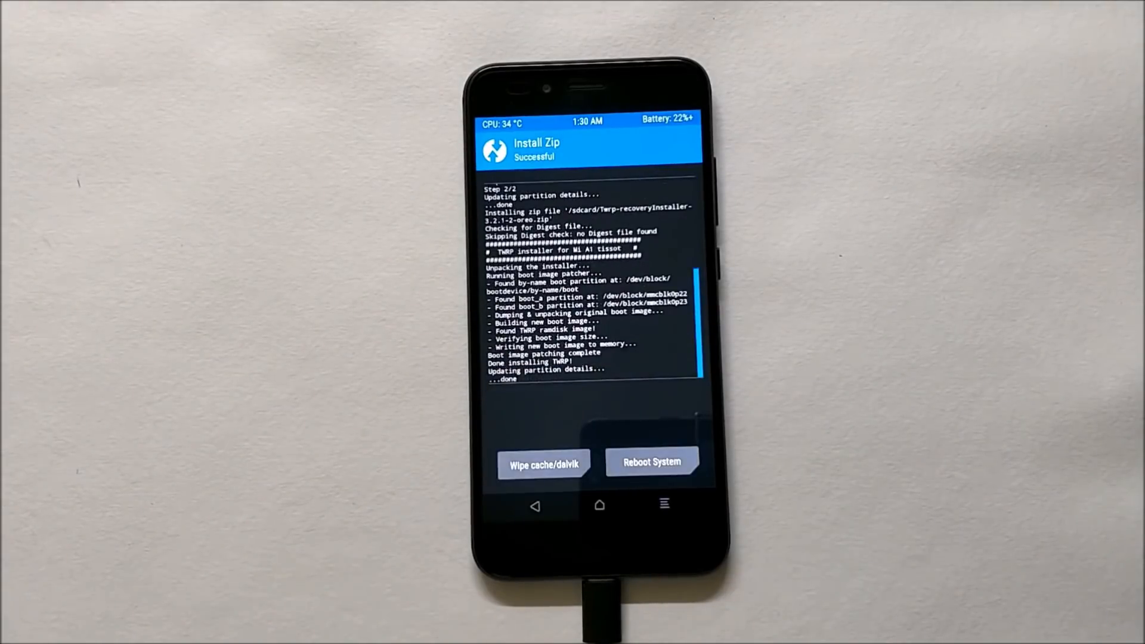
{"action": "left_click", "coordinate": [549, 506]}
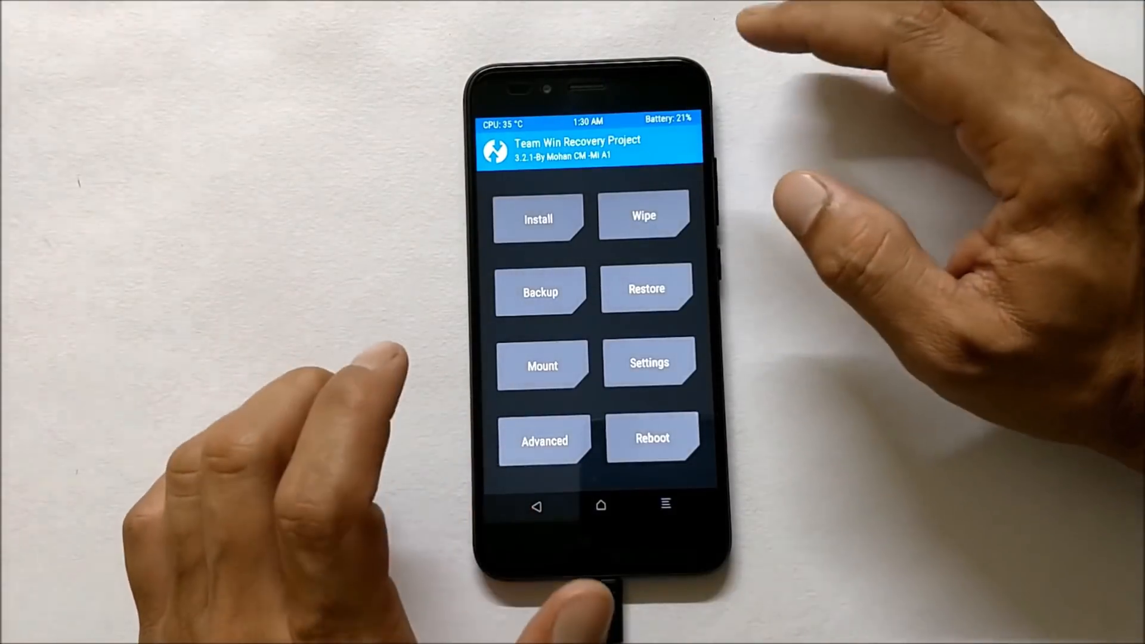
Queue Magisk-v16.0 (1).zip in Install and swipe to confirm the flash
{"action": "left_click", "coordinate": [539, 219]}
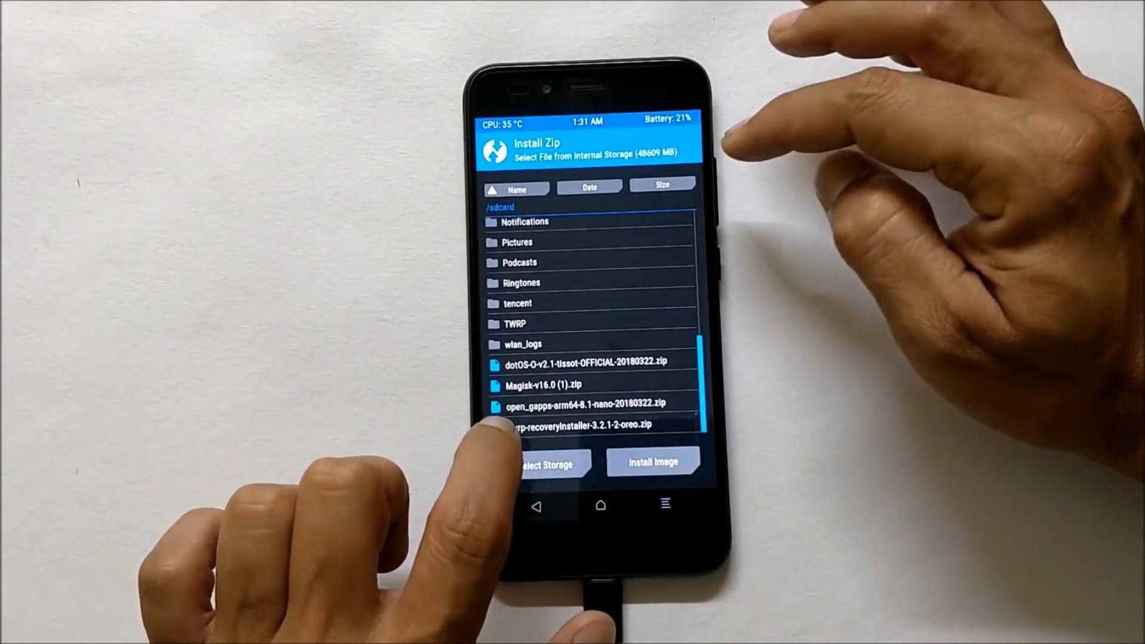
{"action": "left_click", "coordinate": [583, 404]}
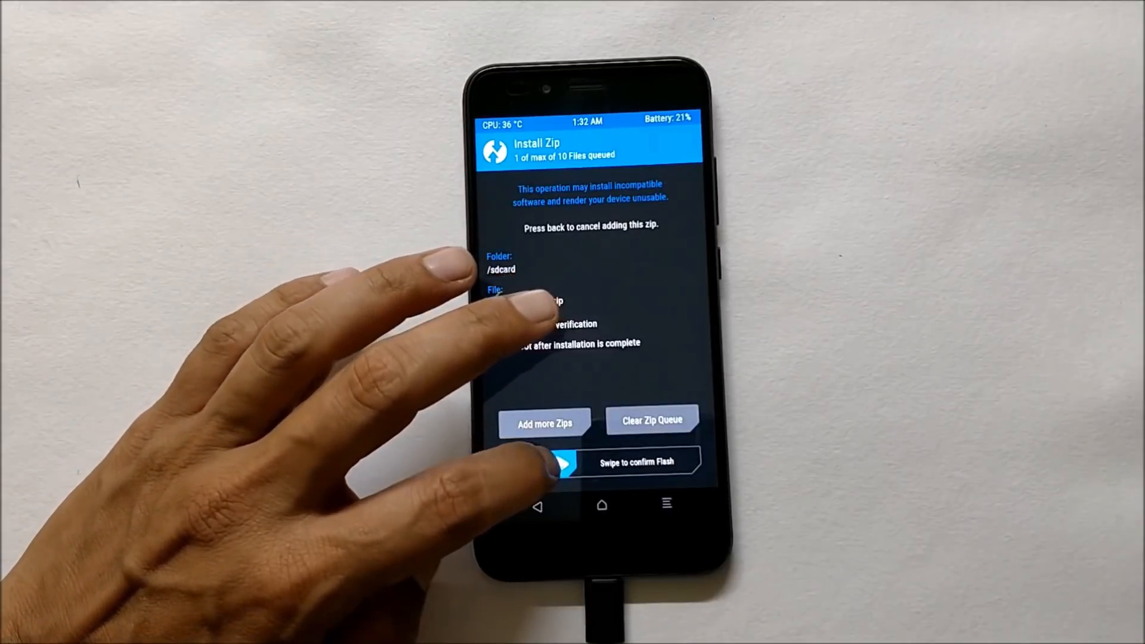
{"action": "left_click_drag", "start_coordinate": [563, 462], "coordinate": [702, 462]}
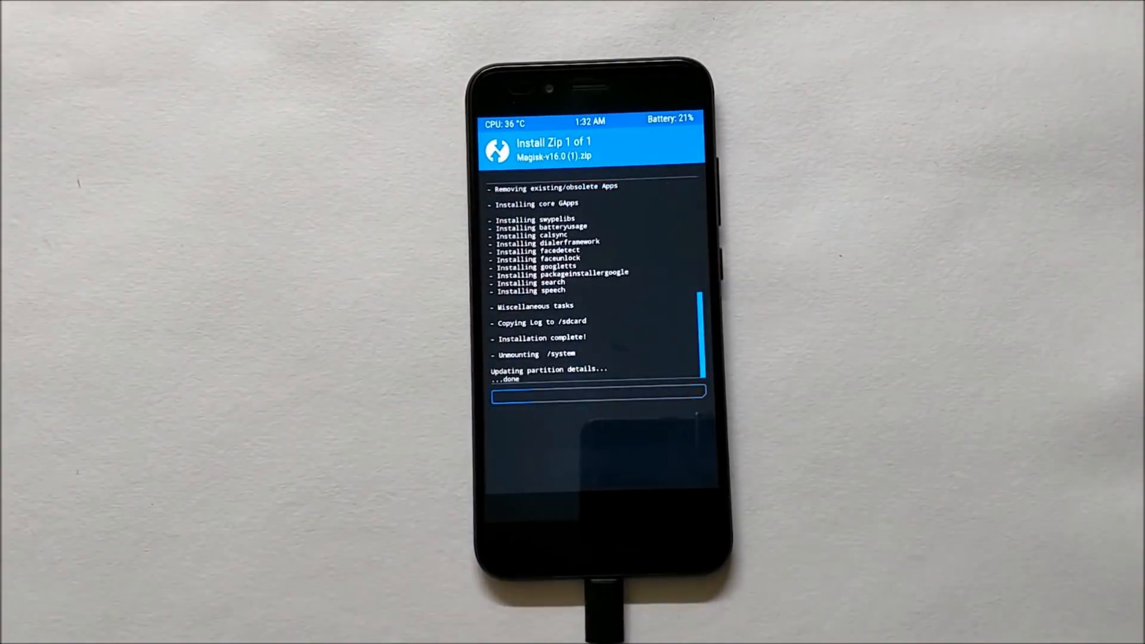